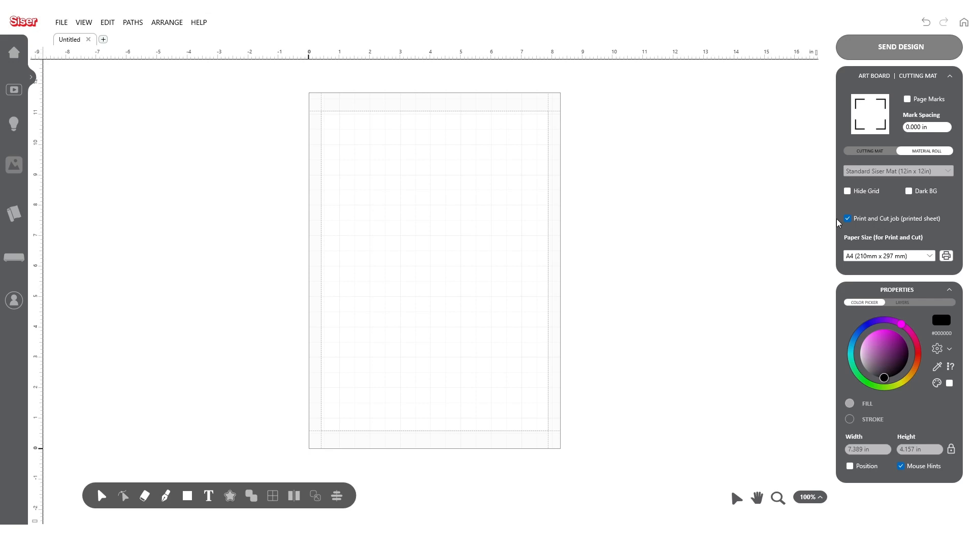
pyautogui.moveTo(628, 228)
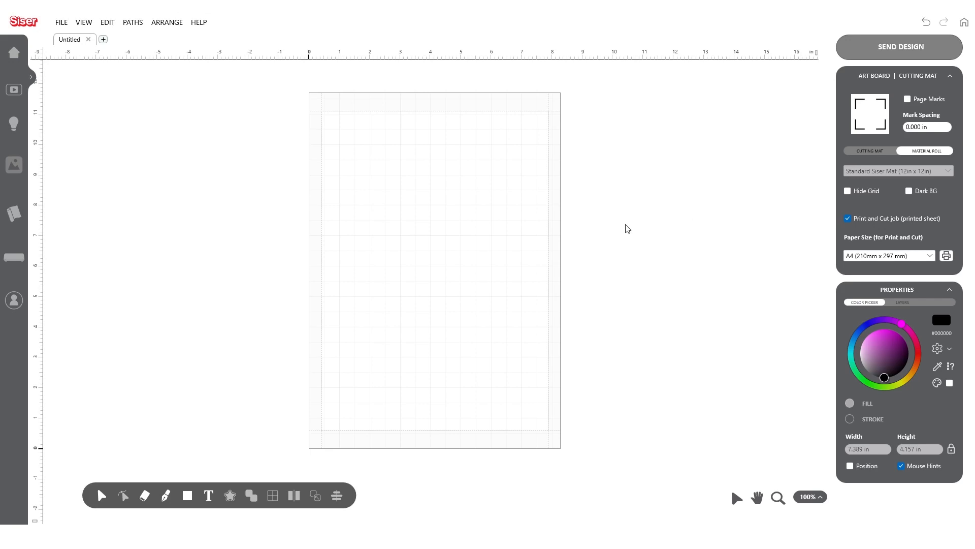
# - Type VENICE on the artboard and set it in the Delauney font
pyautogui.click(208, 495)
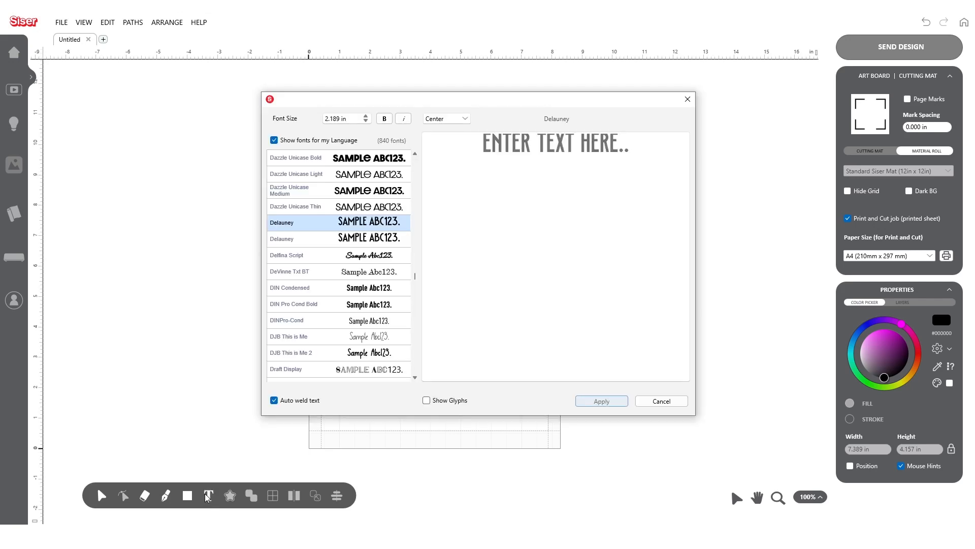
pyautogui.click(555, 152)
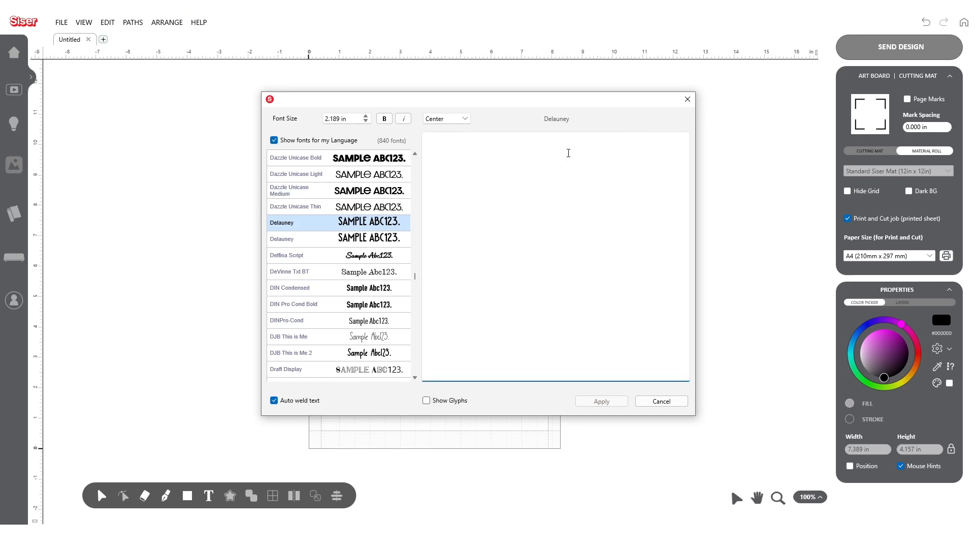
pyautogui.write('VENICE')
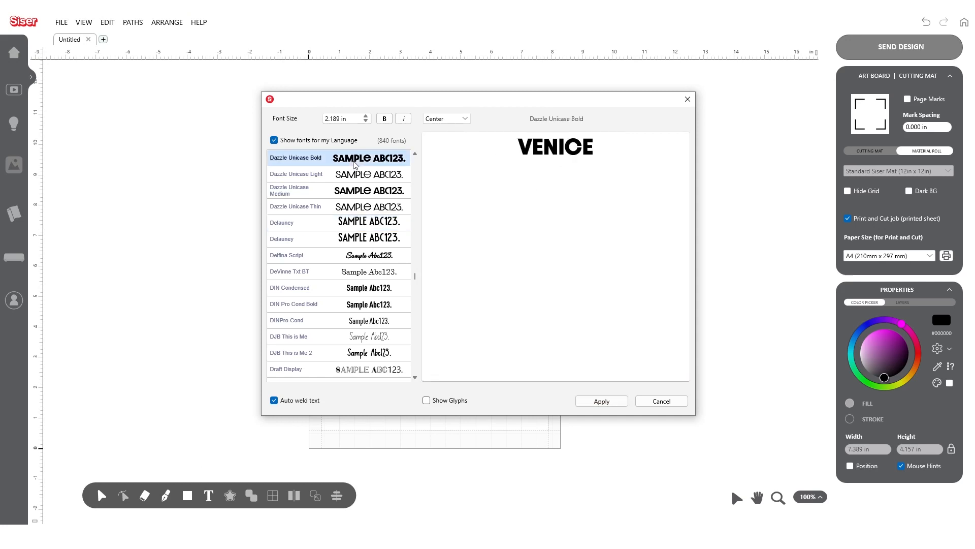
pyautogui.click(289, 190)
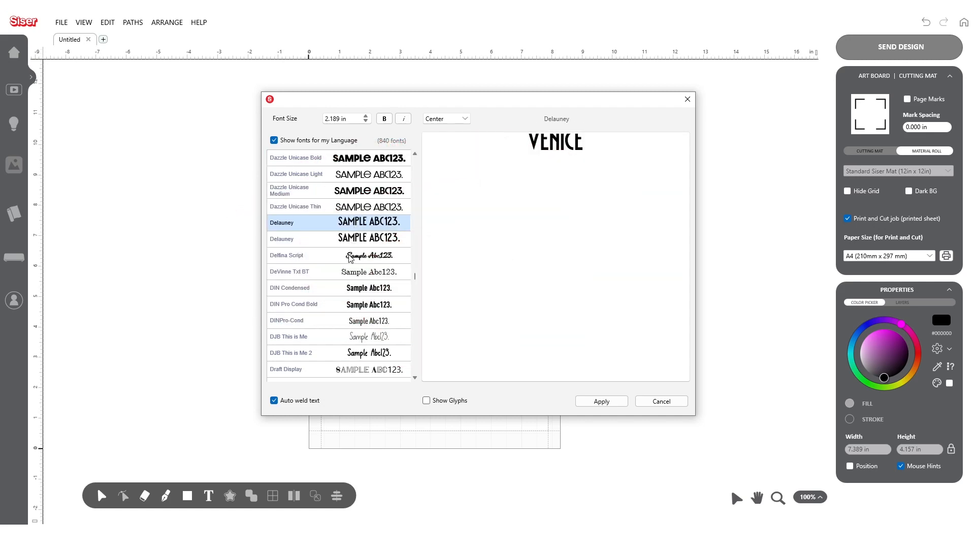
pyautogui.click(288, 336)
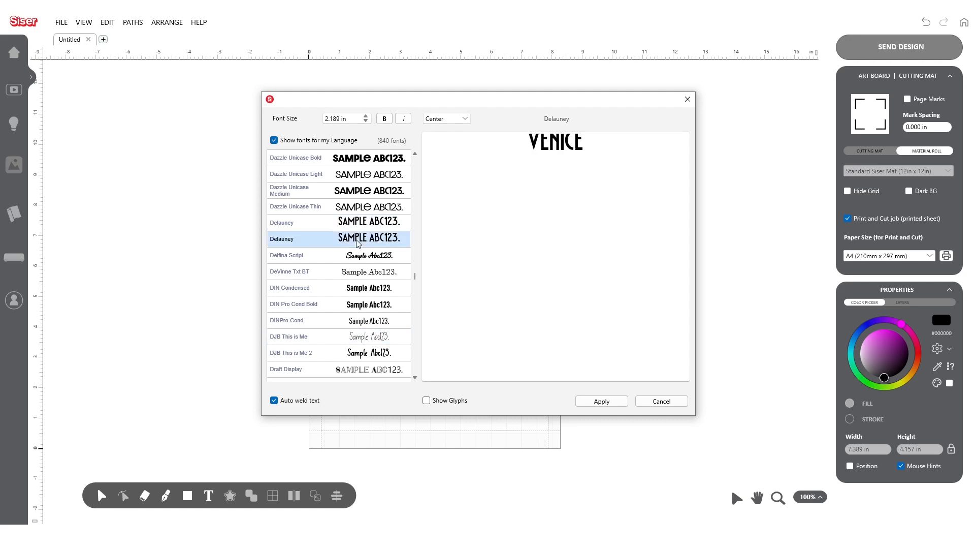
pyautogui.click(600, 401)
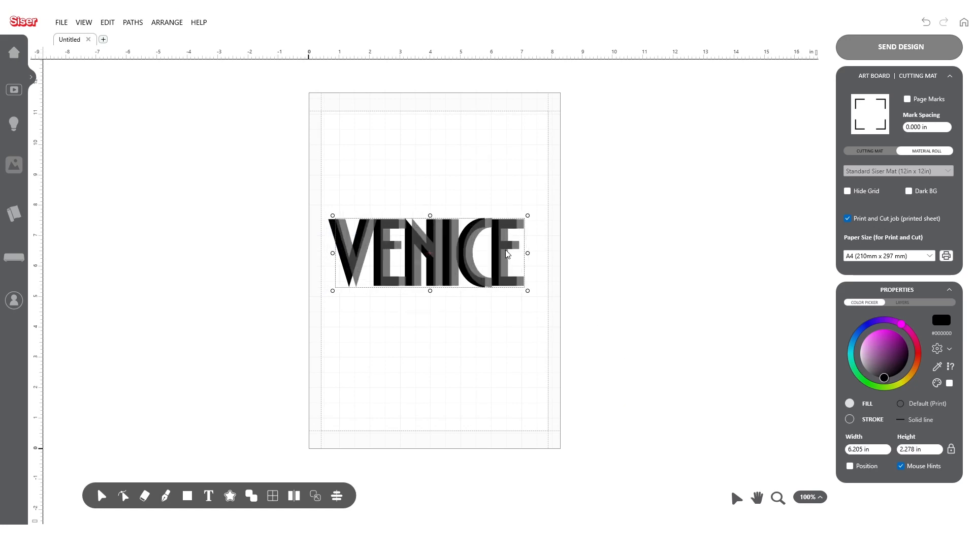
# - Bend the VENICE text into a wavy shape with the envelope warp tool
pyautogui.click(337, 495)
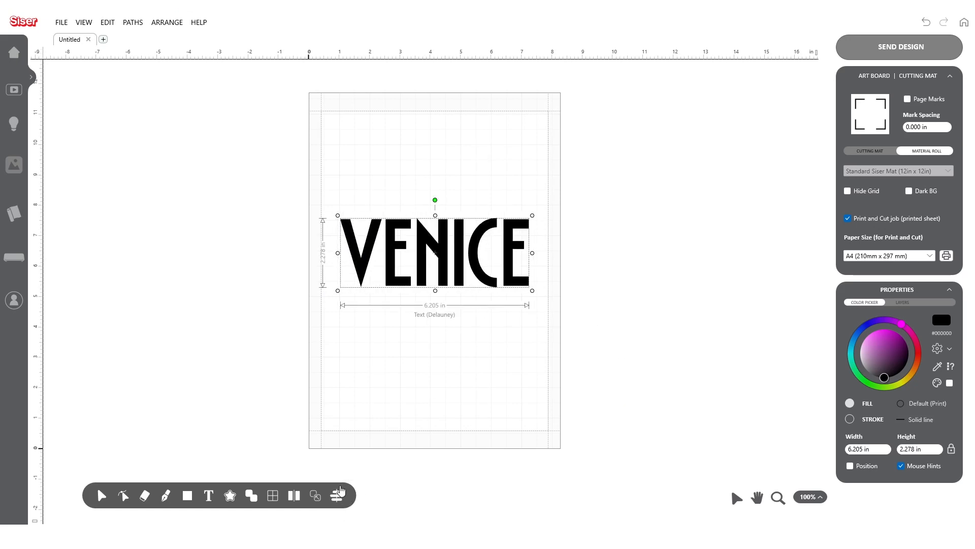
pyautogui.click(271, 496)
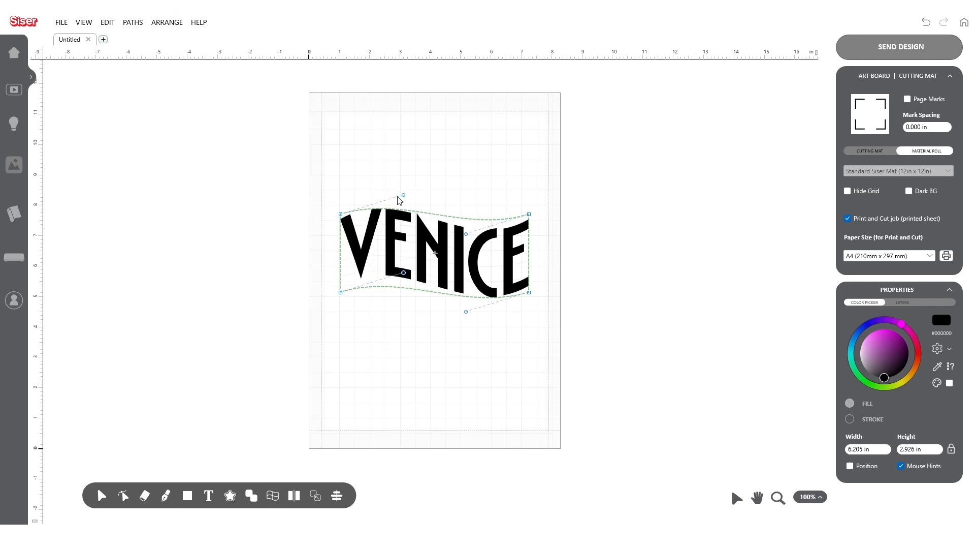
pyautogui.moveTo(403, 194); pyautogui.dragTo(403, 153)
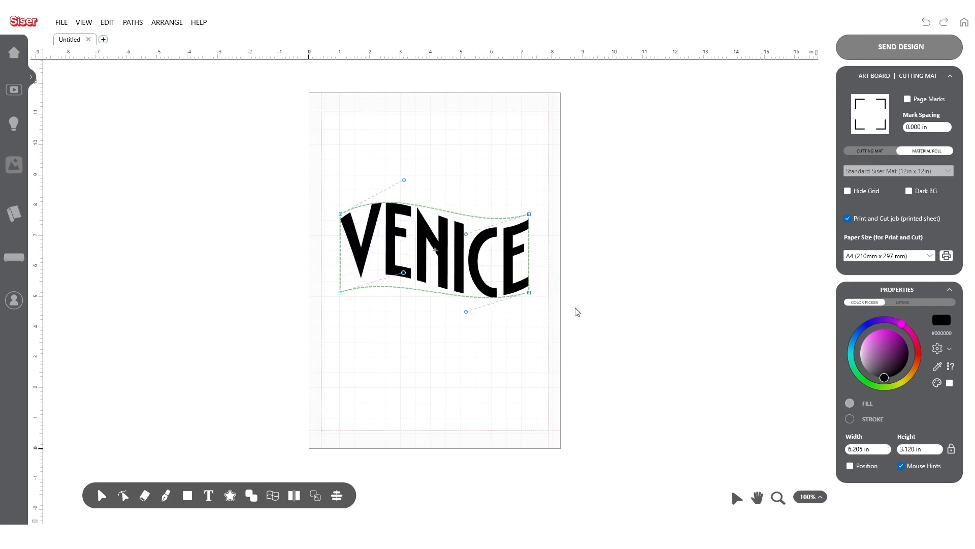
pyautogui.moveTo(402, 180); pyautogui.dragTo(402, 196)
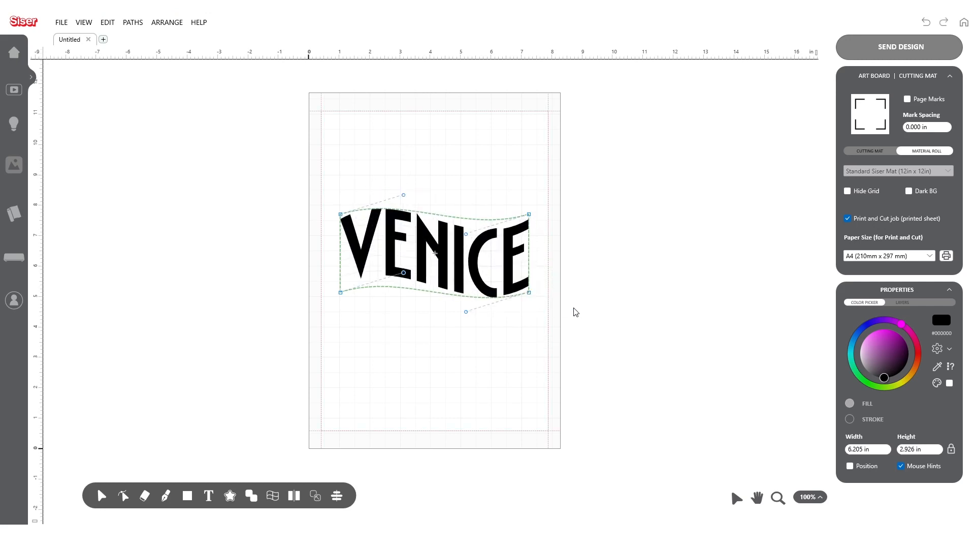
# - Import the kit-suman Unsplash Venice canal photo from the Intersect folder
pyautogui.click(61, 22)
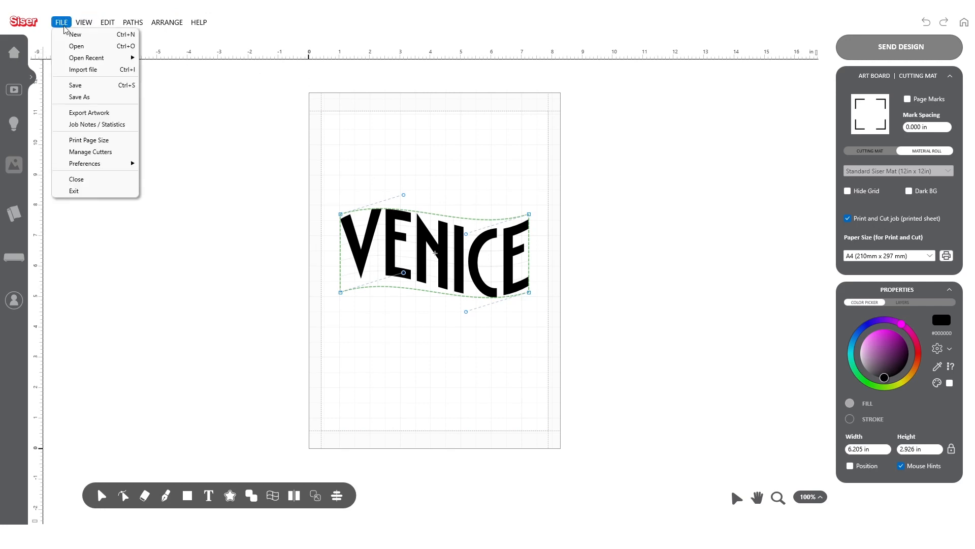
pyautogui.click(83, 70)
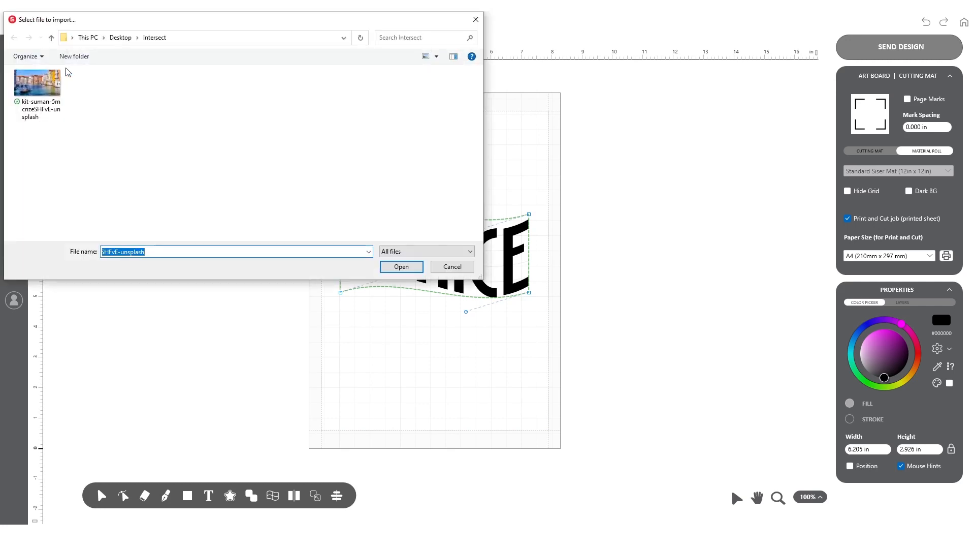
pyautogui.click(37, 81)
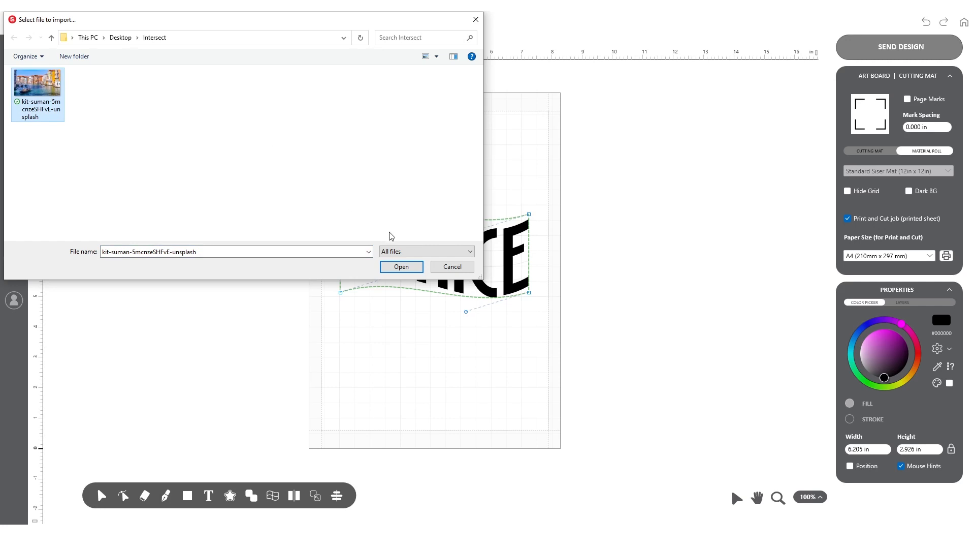
pyautogui.click(401, 266)
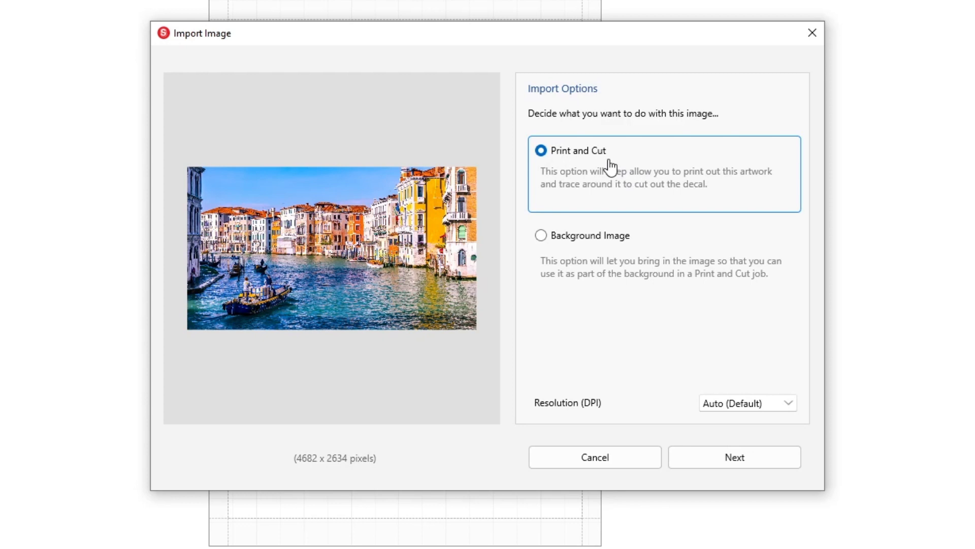
pyautogui.moveTo(594, 242)
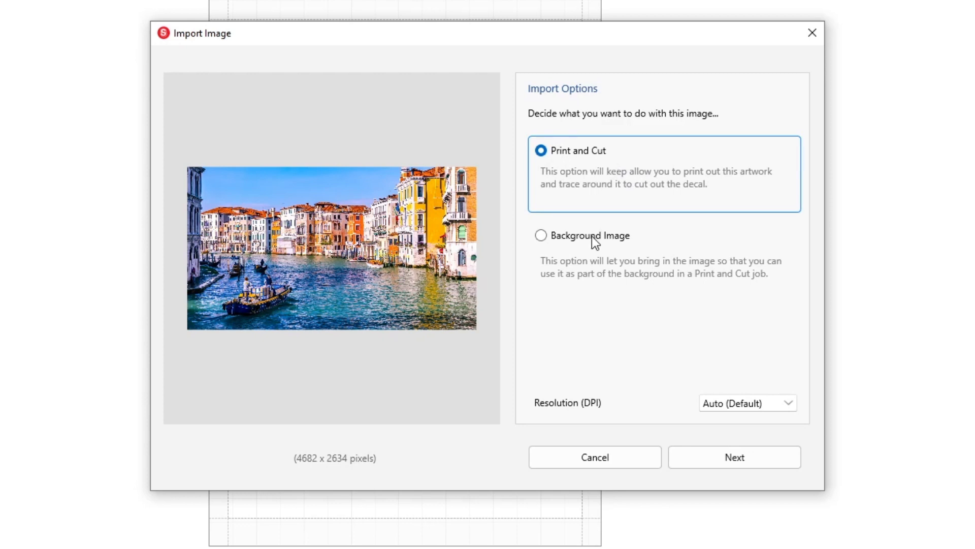
# - Bring in the canal photo as a Background Image and finish the import
pyautogui.click(540, 235)
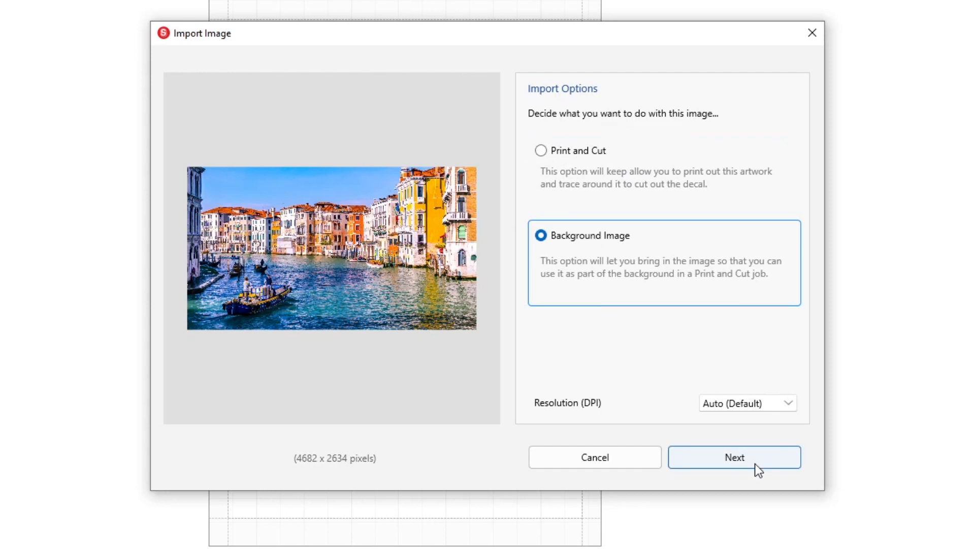
pyautogui.click(734, 456)
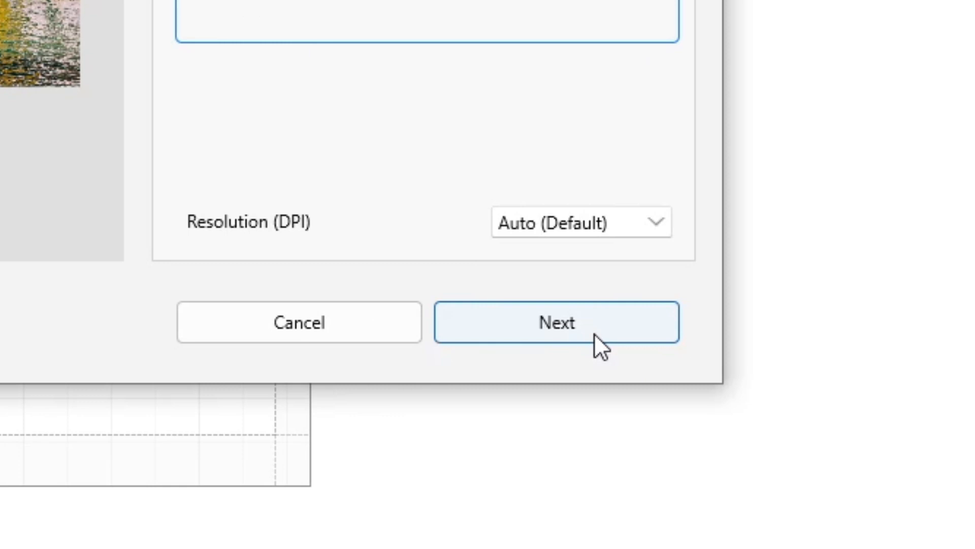
pyautogui.click(557, 322)
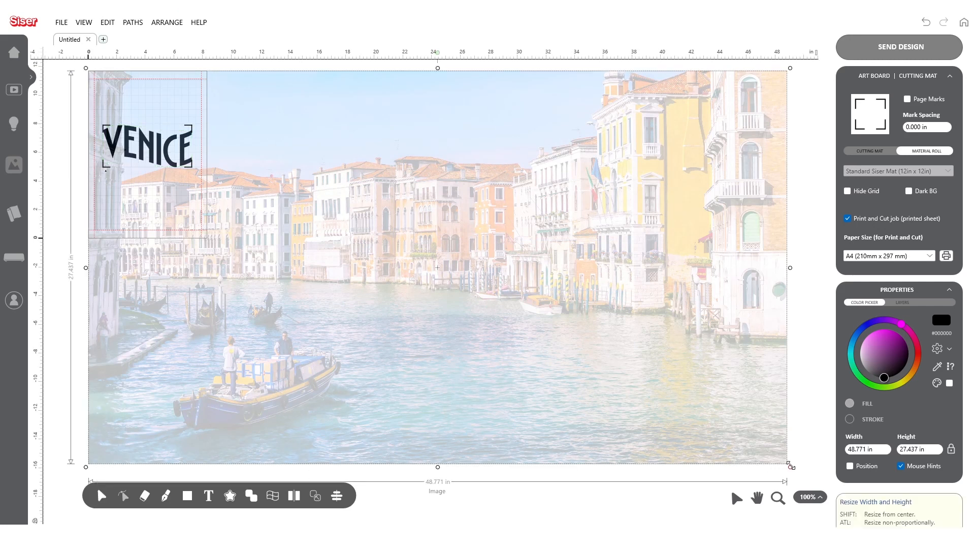
# - Scale the canal photo down to about 6.7 by 3.7 inches over VENICE
pyautogui.moveTo(386, 238); pyautogui.dragTo(488, 297)
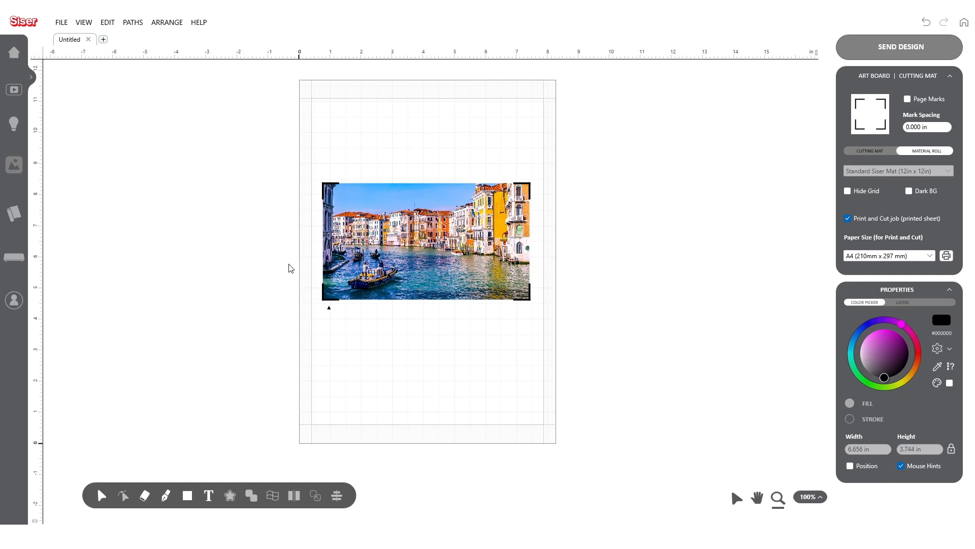
pyautogui.click(426, 241)
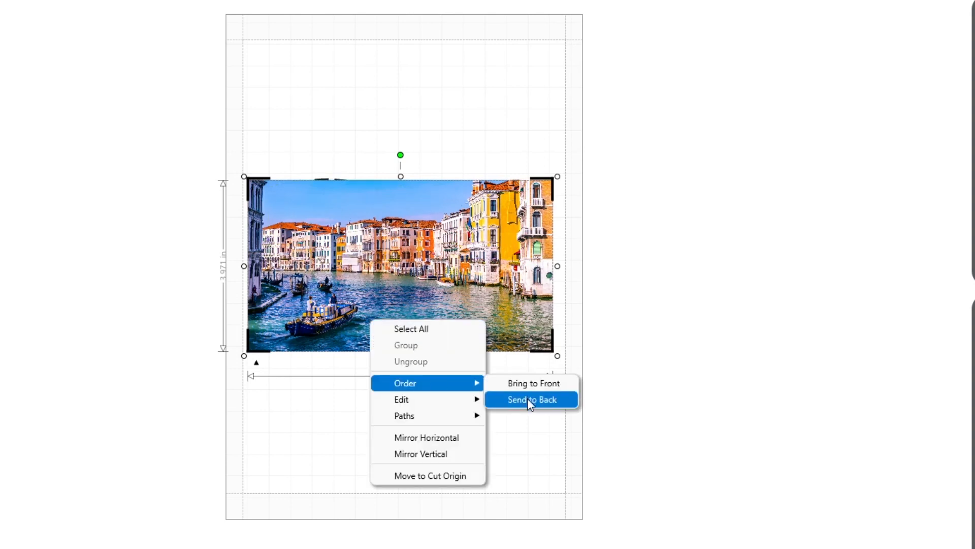
# - Send the canal photo to the back, behind VENICE
pyautogui.click(532, 399)
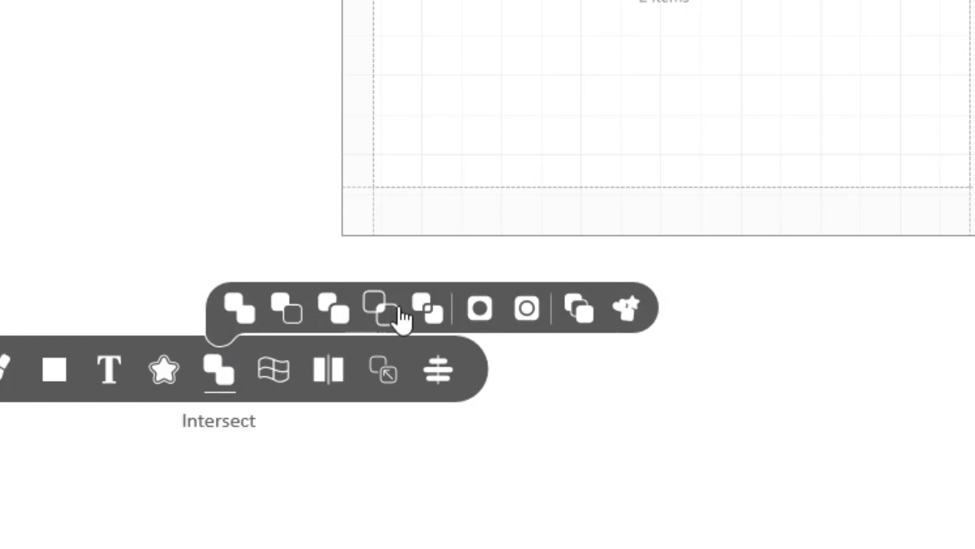
# - Intersect the photo with VENICE, add a 0.000 in cutting contour, and open Send Design
pyautogui.click(219, 371)
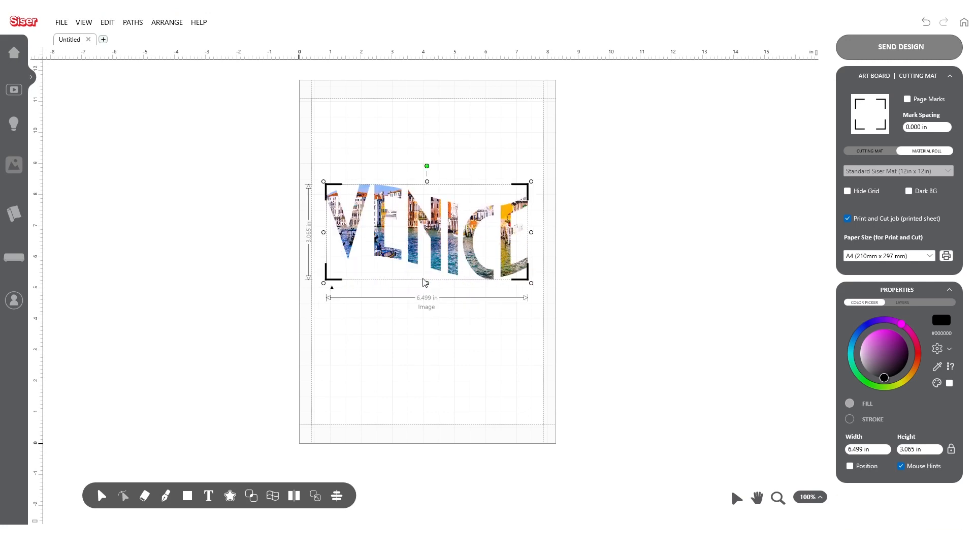
pyautogui.moveTo(435, 335)
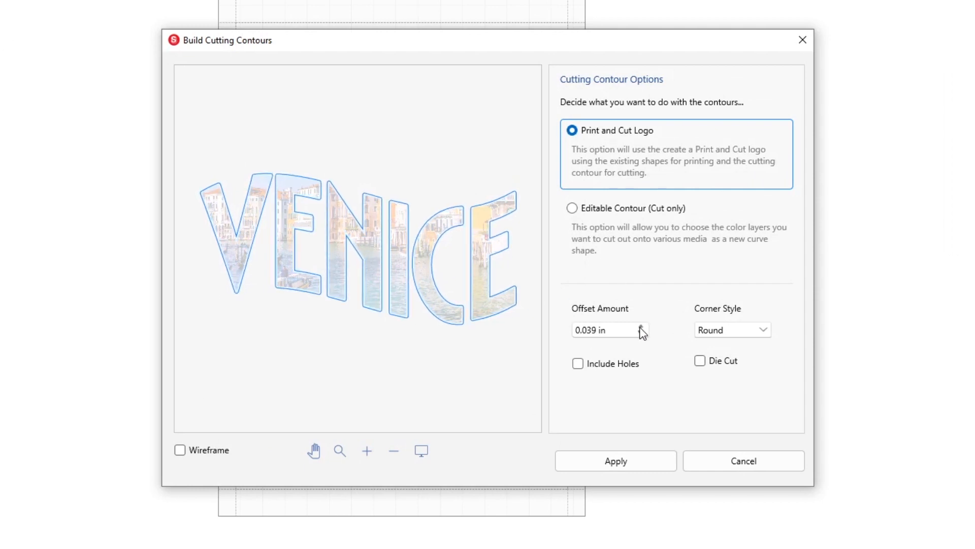
pyautogui.click(642, 333)
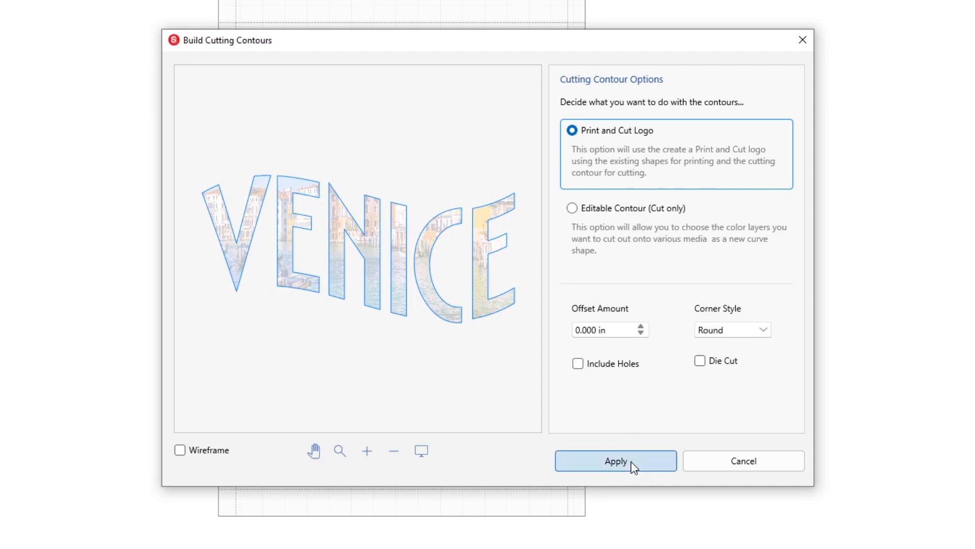
pyautogui.click(616, 461)
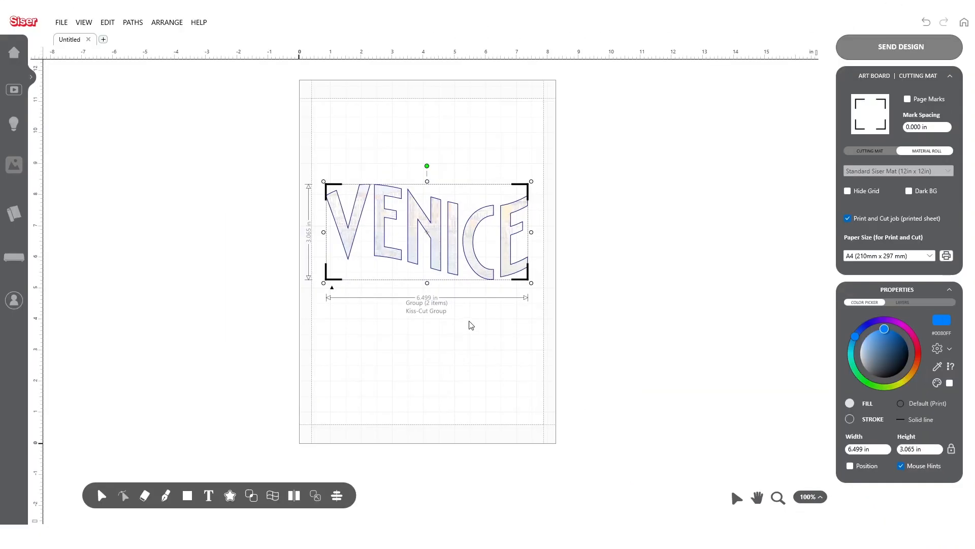
pyautogui.click(898, 47)
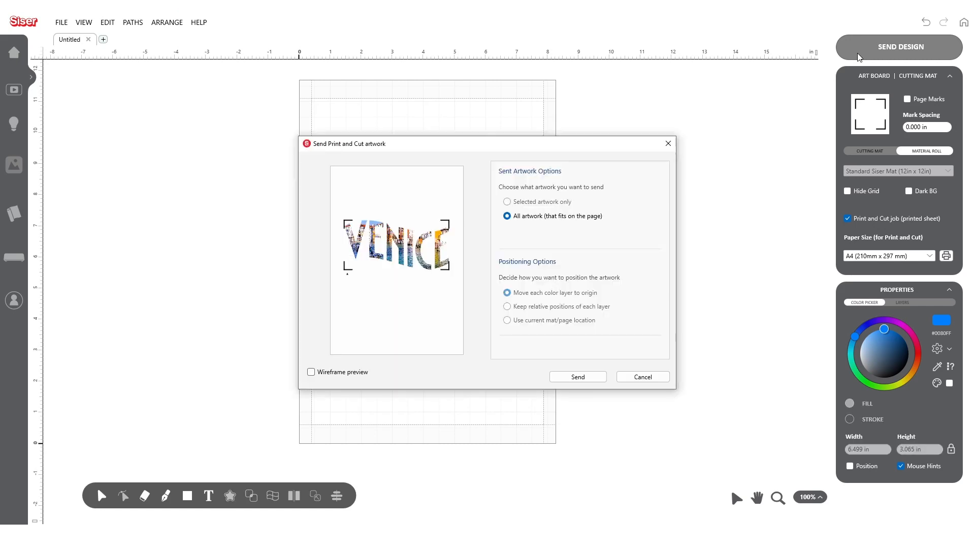